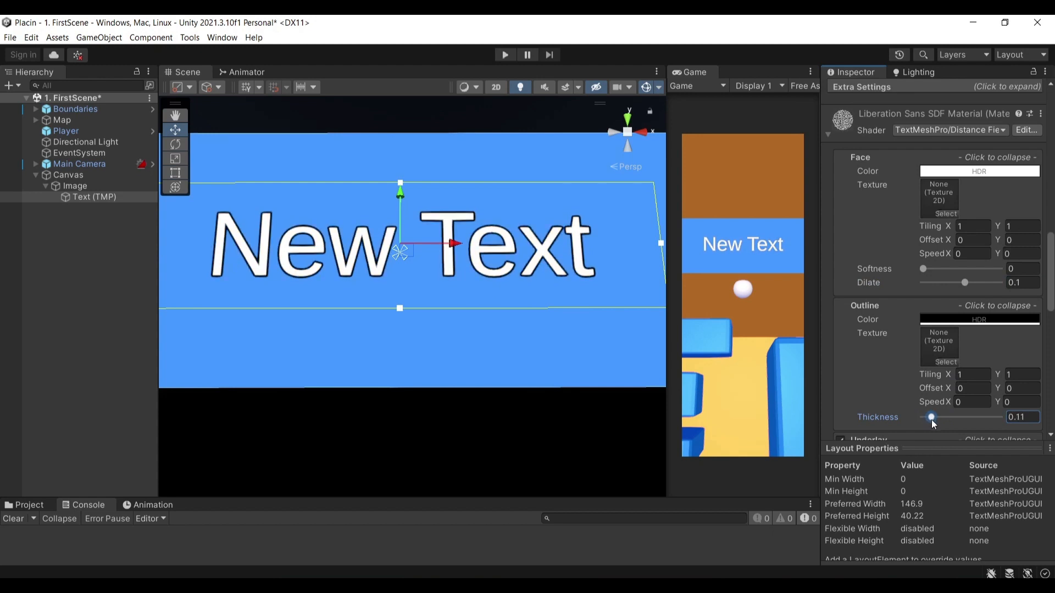
# Step: Enable Lighting on the TextMeshPro material and expose its Bevel and Local Lighting settings
pyautogui.scroll(-3)
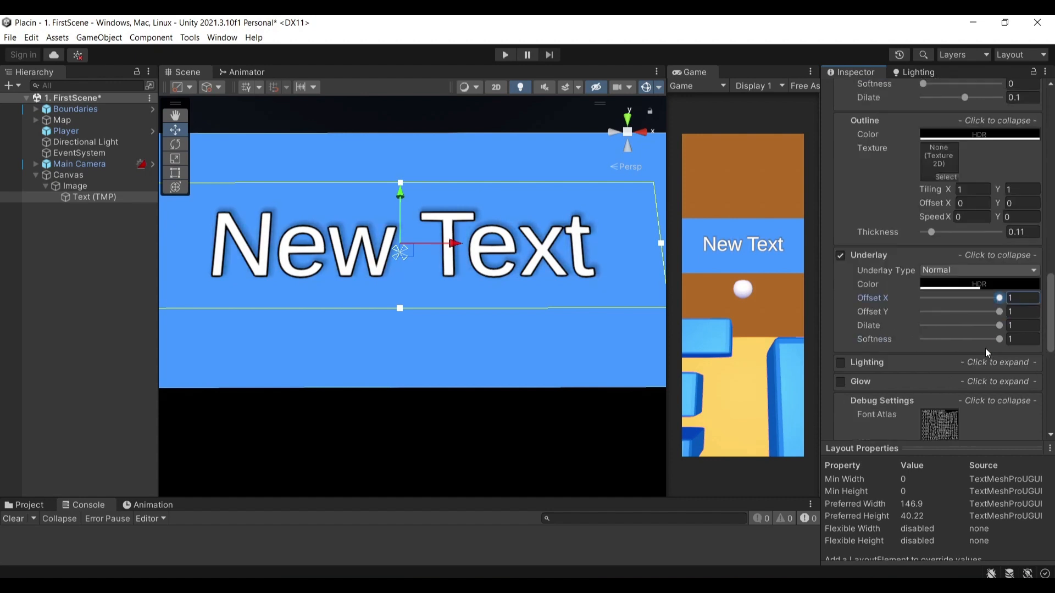
pyautogui.click(840, 362)
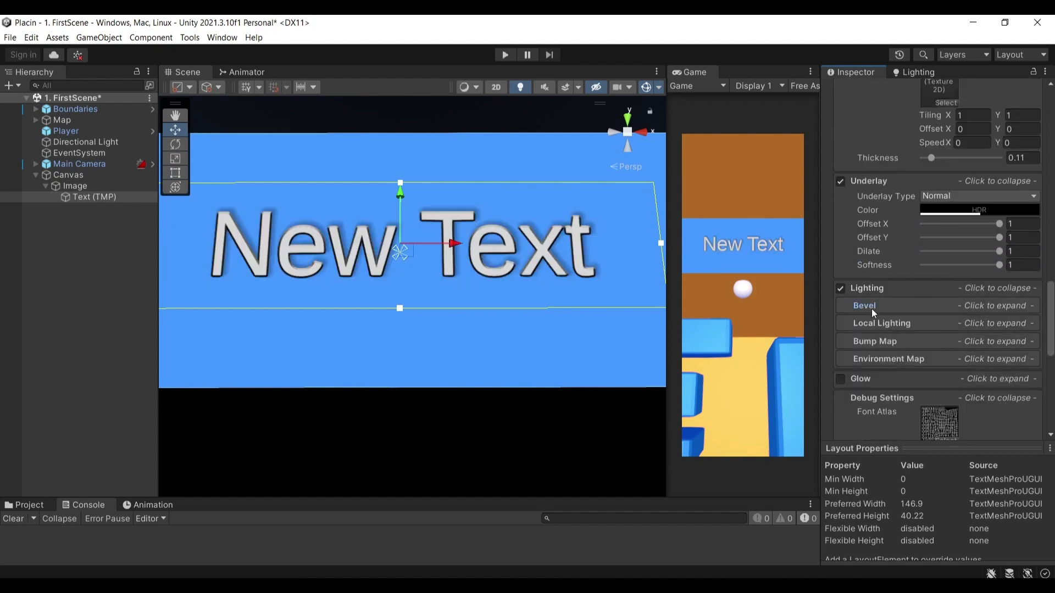
pyautogui.click(864, 306)
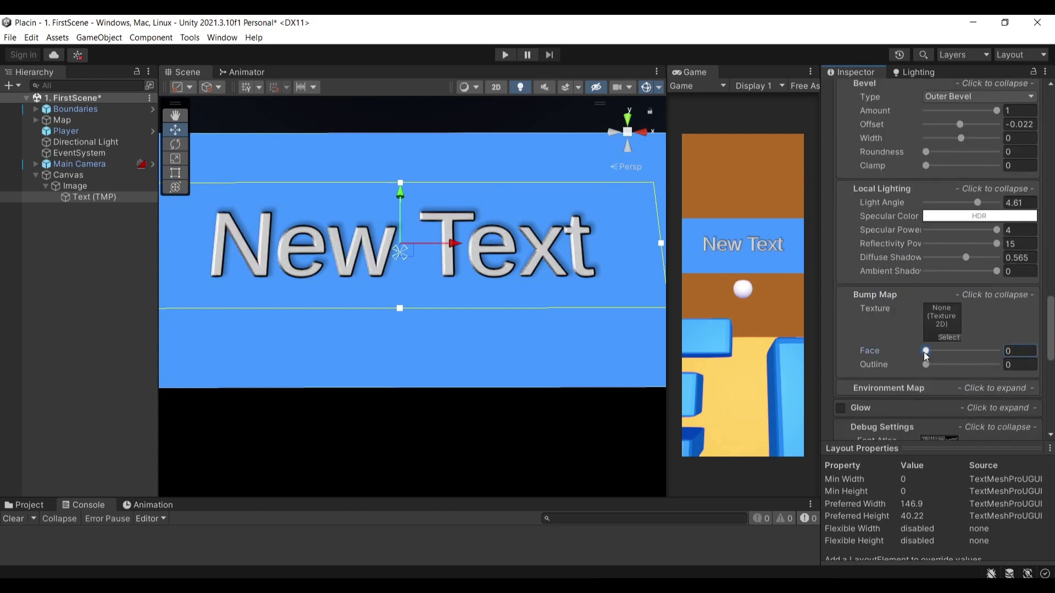
pyautogui.scroll(-3)
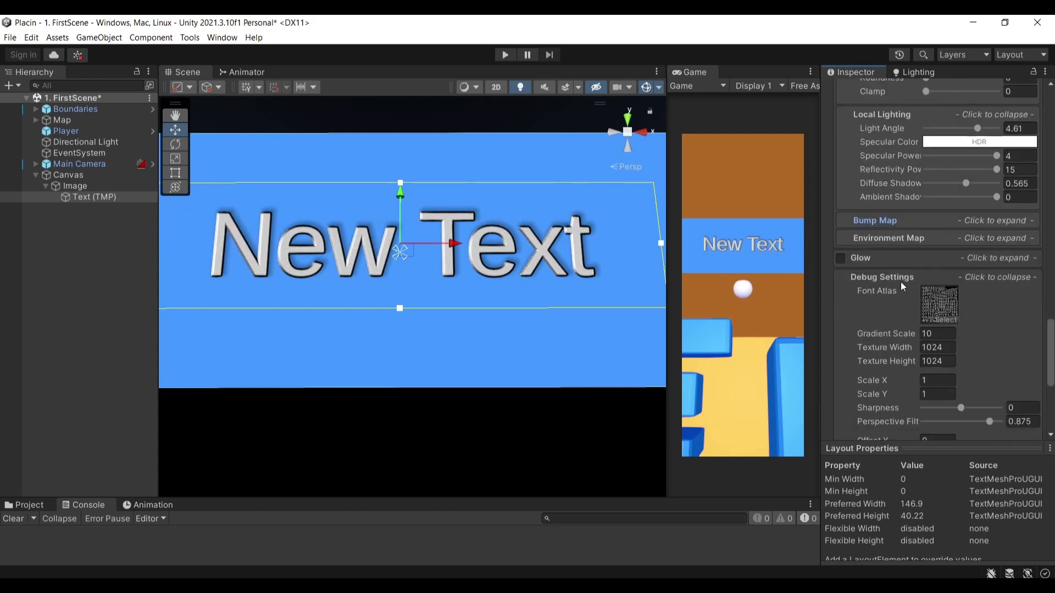
pyautogui.click(840, 258)
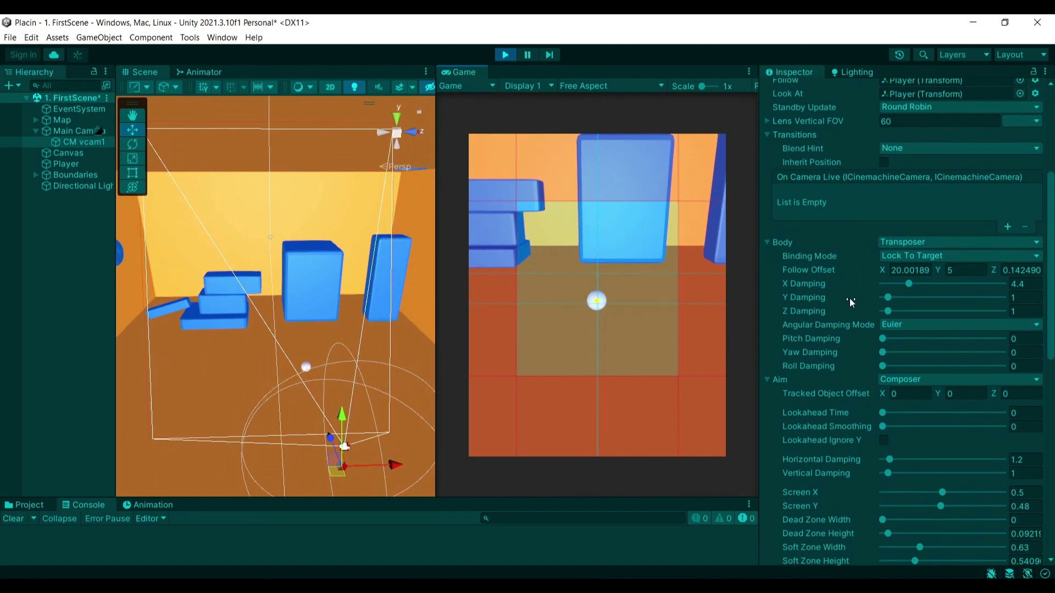
# Step: Review the Body and Aim behaviours, keeping Transposer and Composer, and reveal the collider extension
pyautogui.click(955, 242)
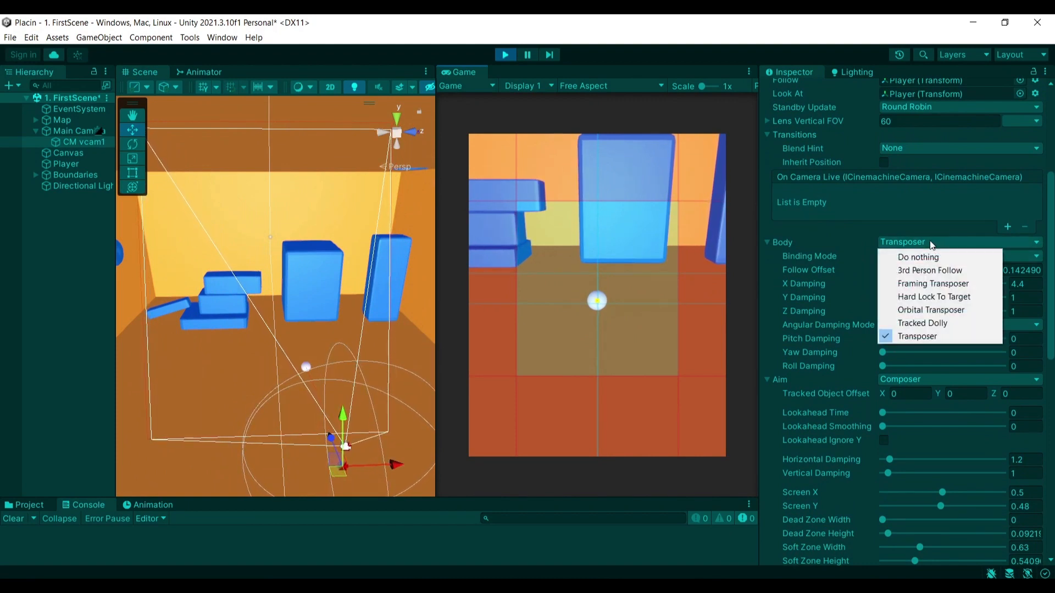
pyautogui.moveTo(931, 270)
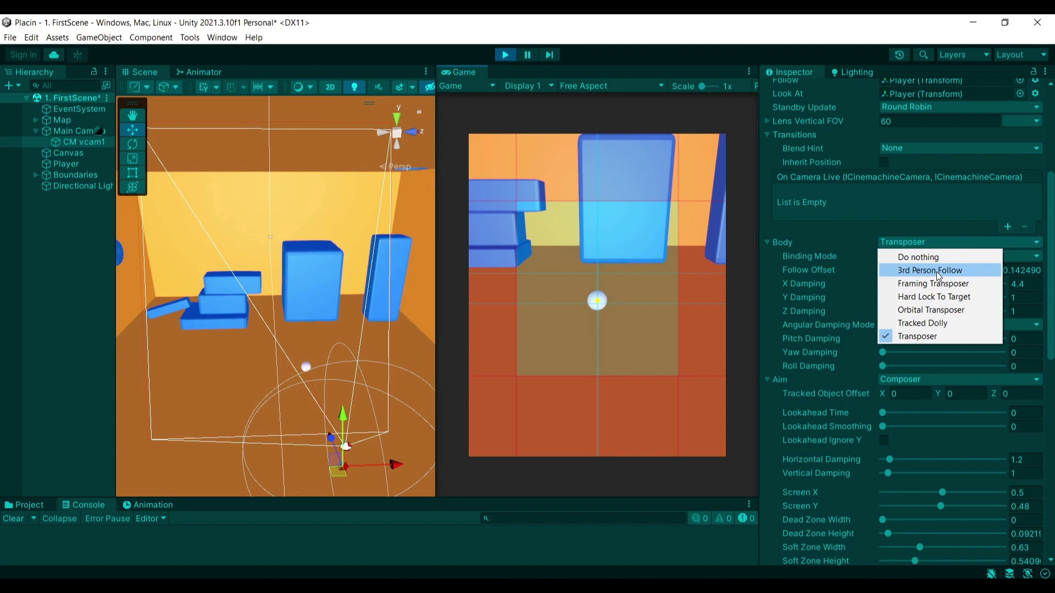
pyautogui.moveTo(948, 273)
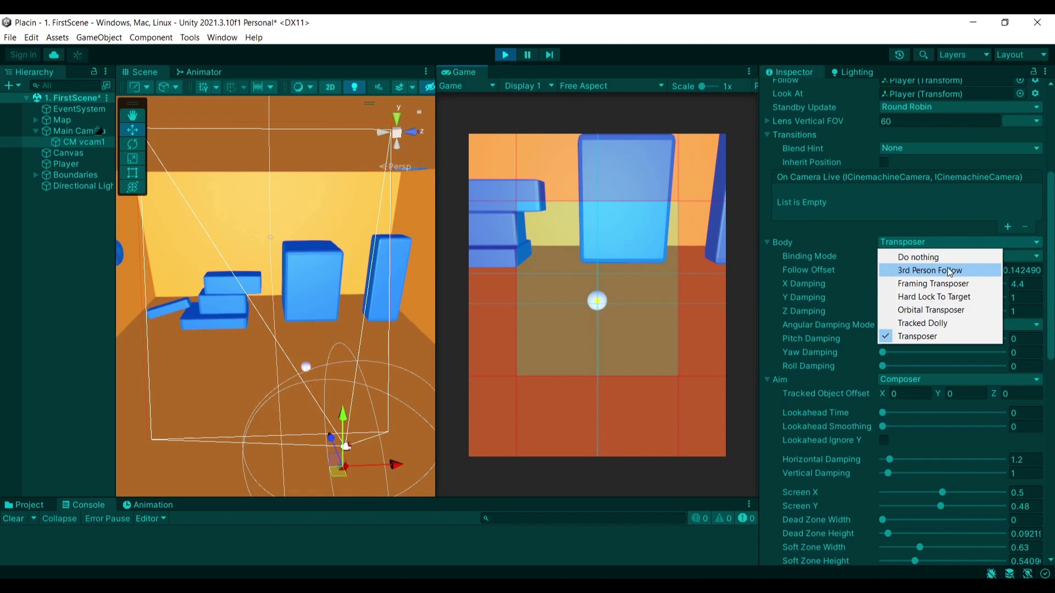
pyautogui.moveTo(934, 284)
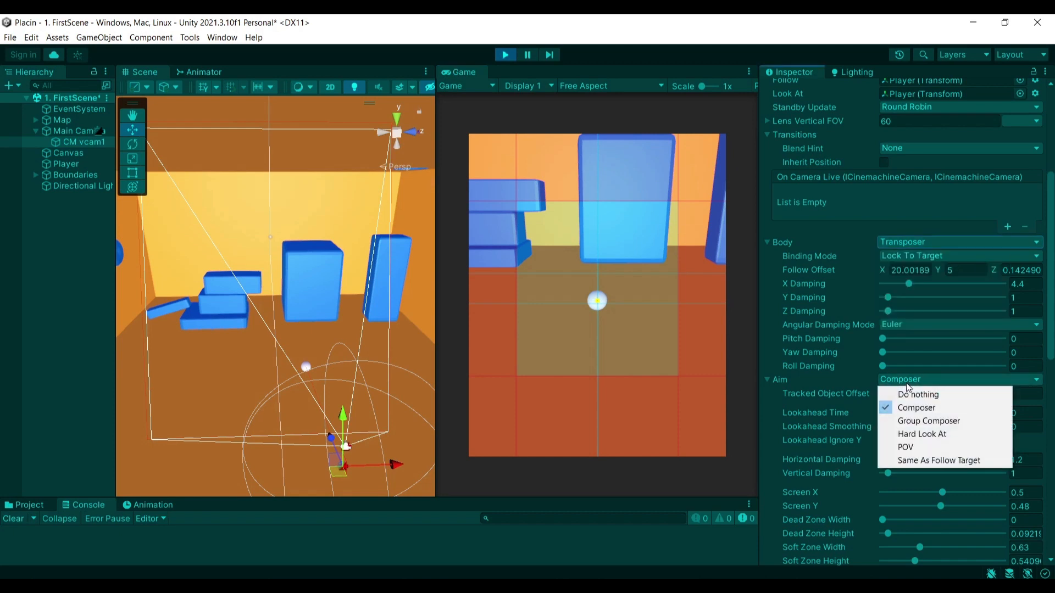
pyautogui.moveTo(929, 421)
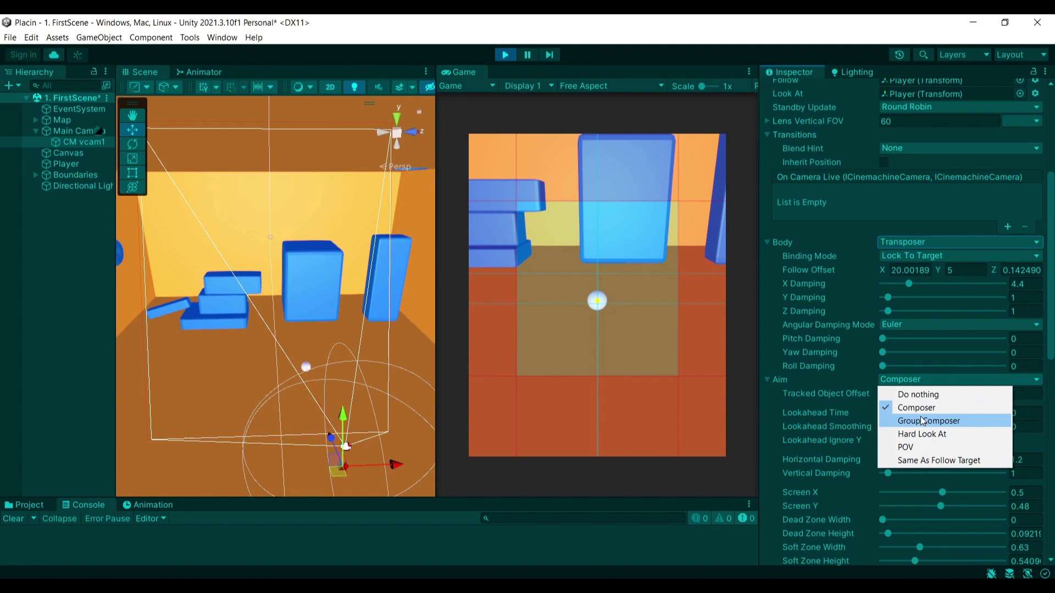
pyautogui.click(917, 408)
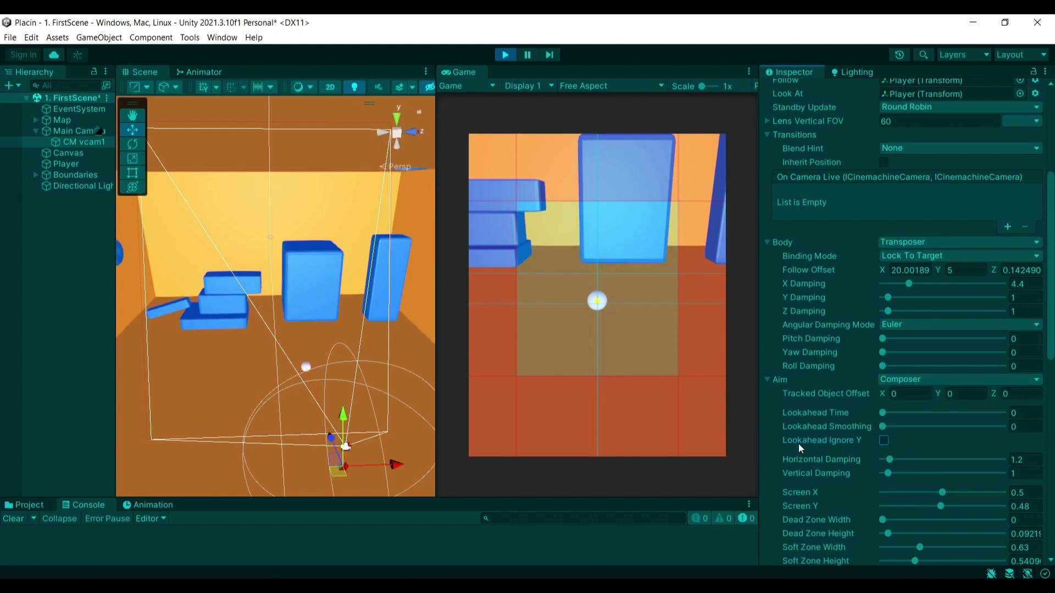
pyautogui.scroll(-3)
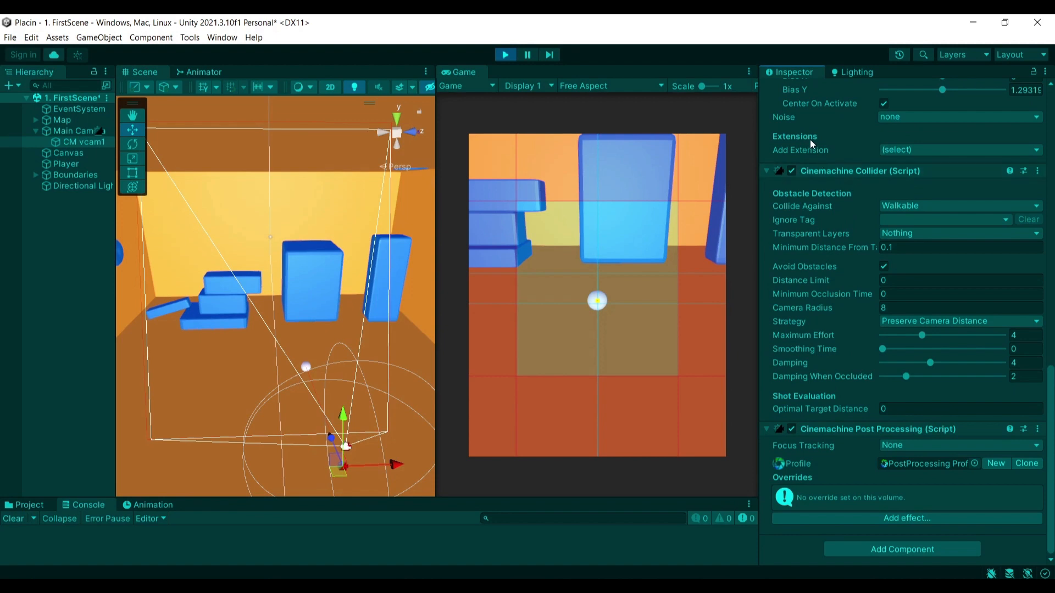
pyautogui.moveTo(495, 263)
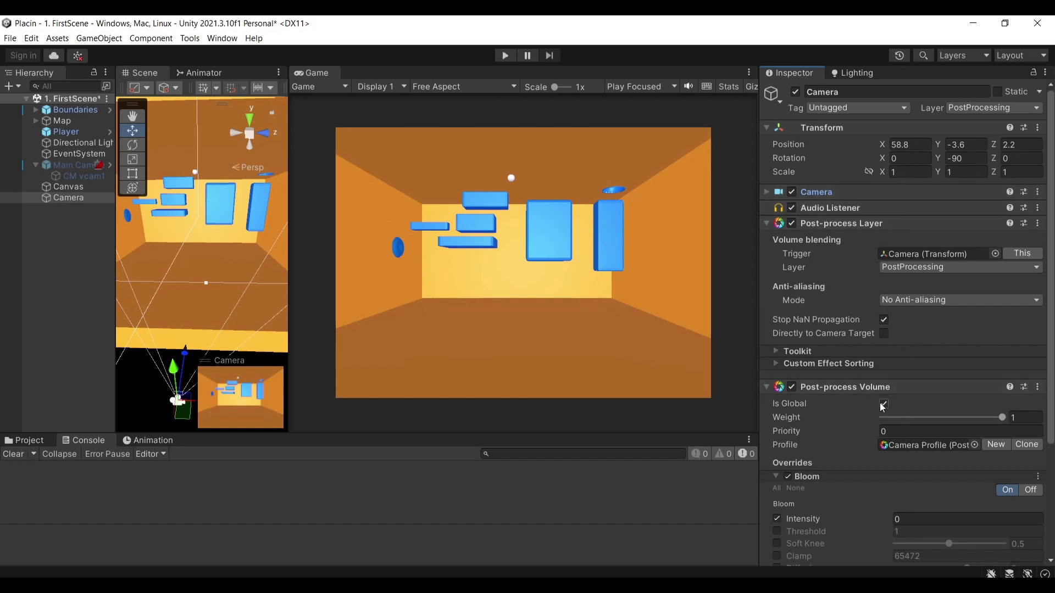
# Step: Configure the camera's Post-process Volume and raise Bloom intensity toward 4.15
pyautogui.scroll(-3)
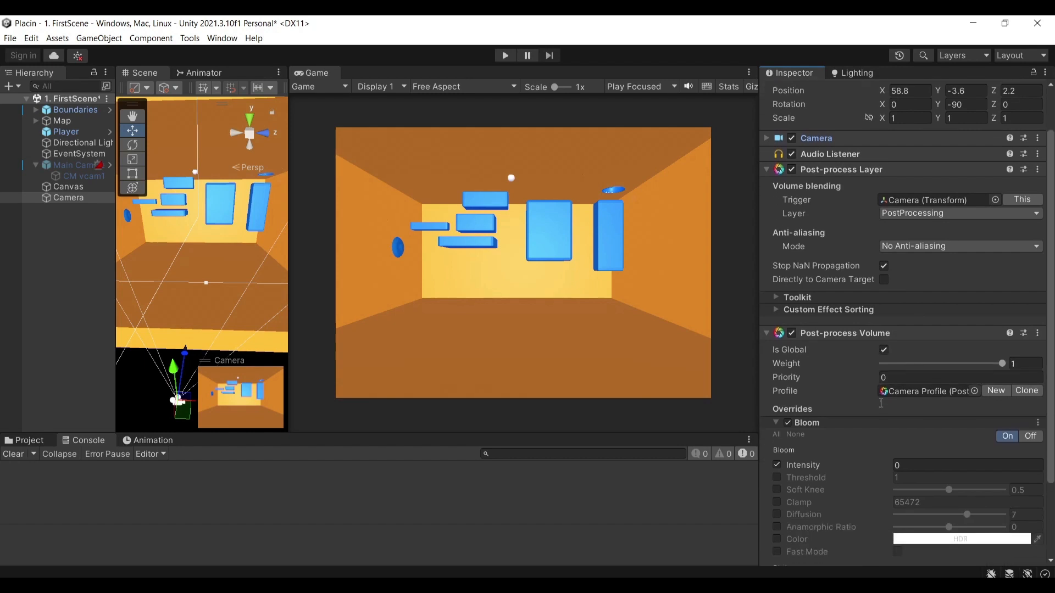
pyautogui.scroll(-3)
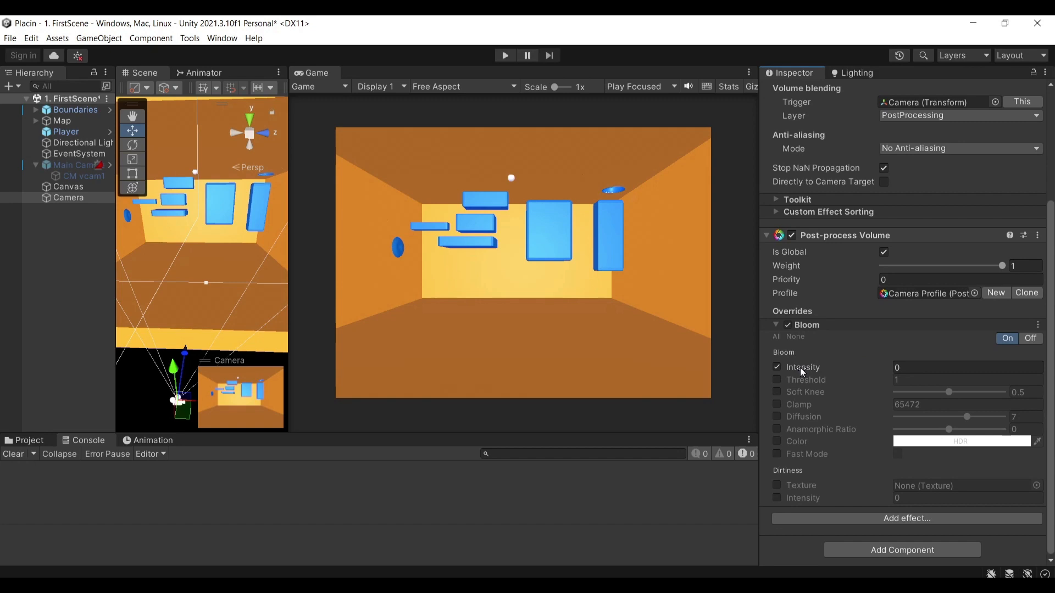
pyautogui.moveTo(802, 367)
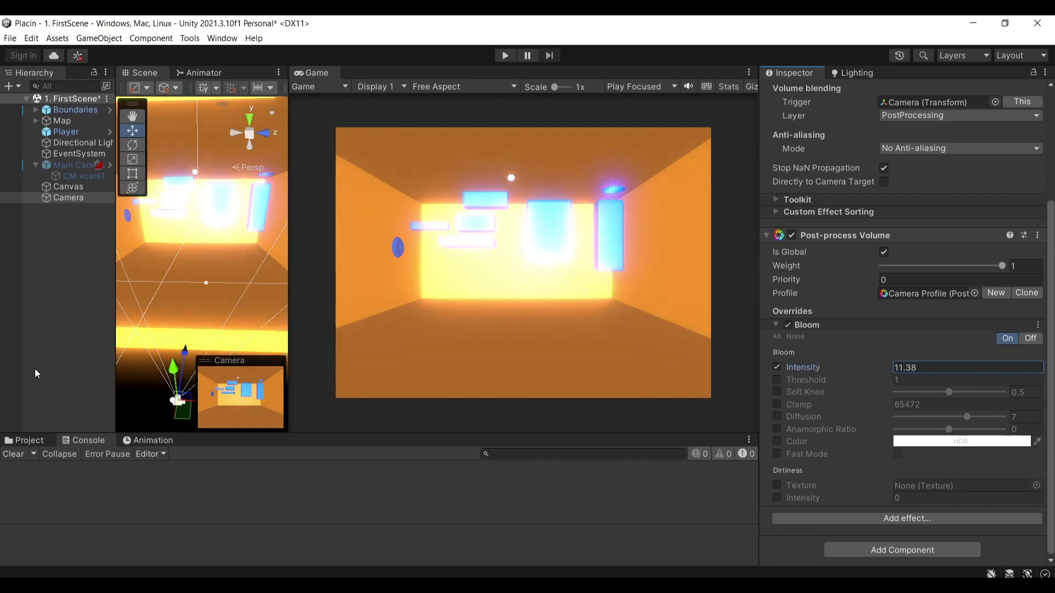
pyautogui.write('2.9')
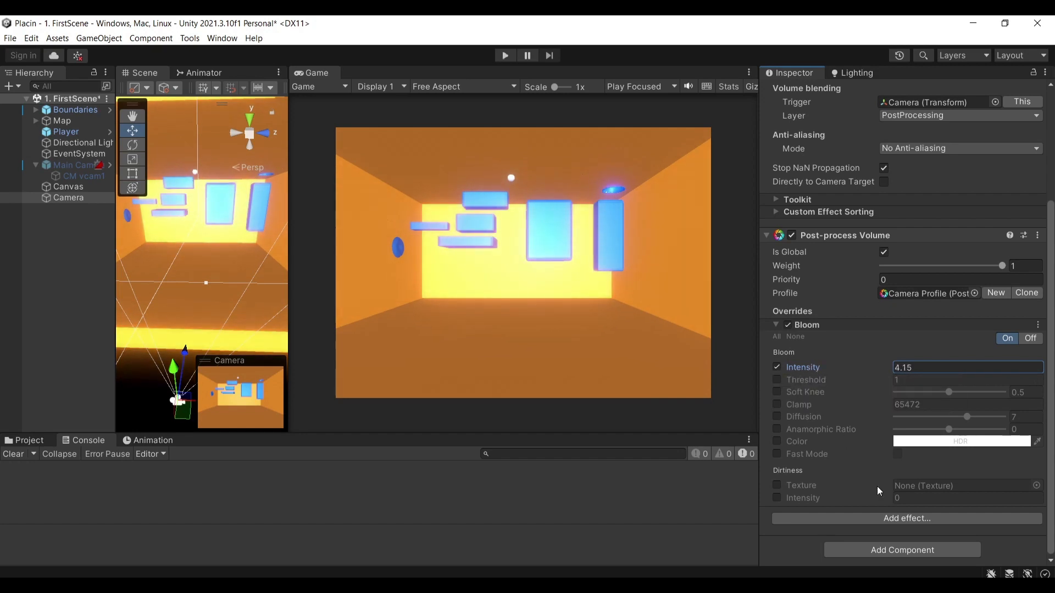
pyautogui.click(906, 518)
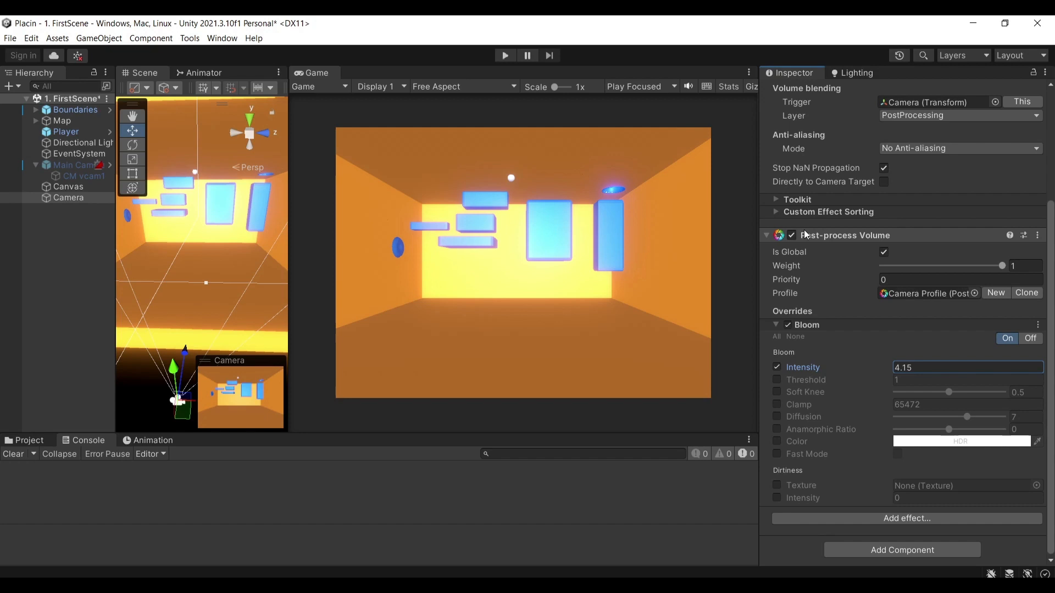
pyautogui.moveTo(806, 234)
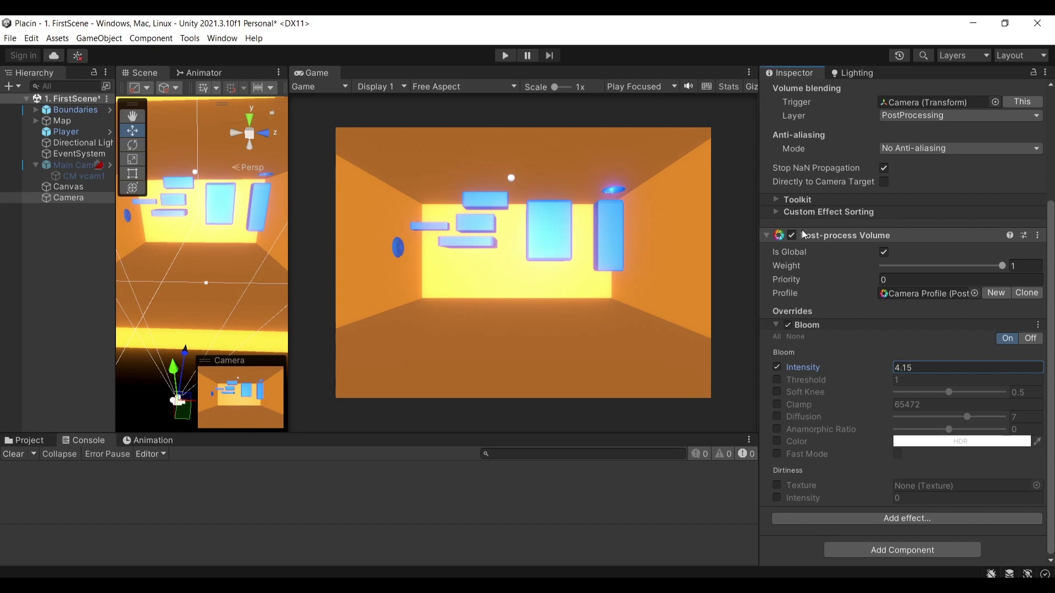
pyautogui.scroll(3)
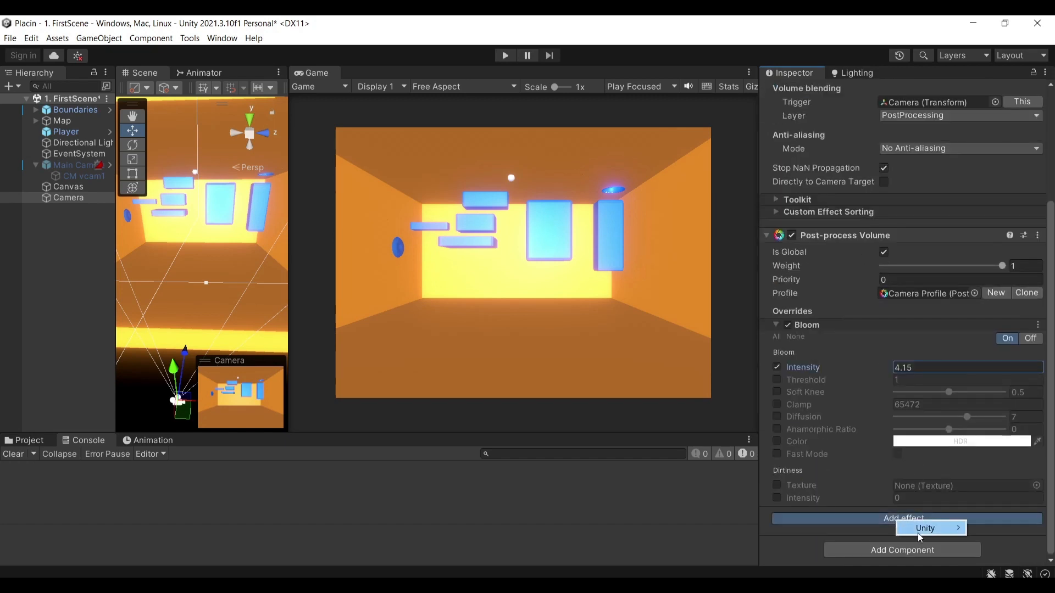
# Step: Add Ambient Occlusion, lower Bloom intensity to 2 and enable the occlusion intensity override
pyautogui.click(925, 528)
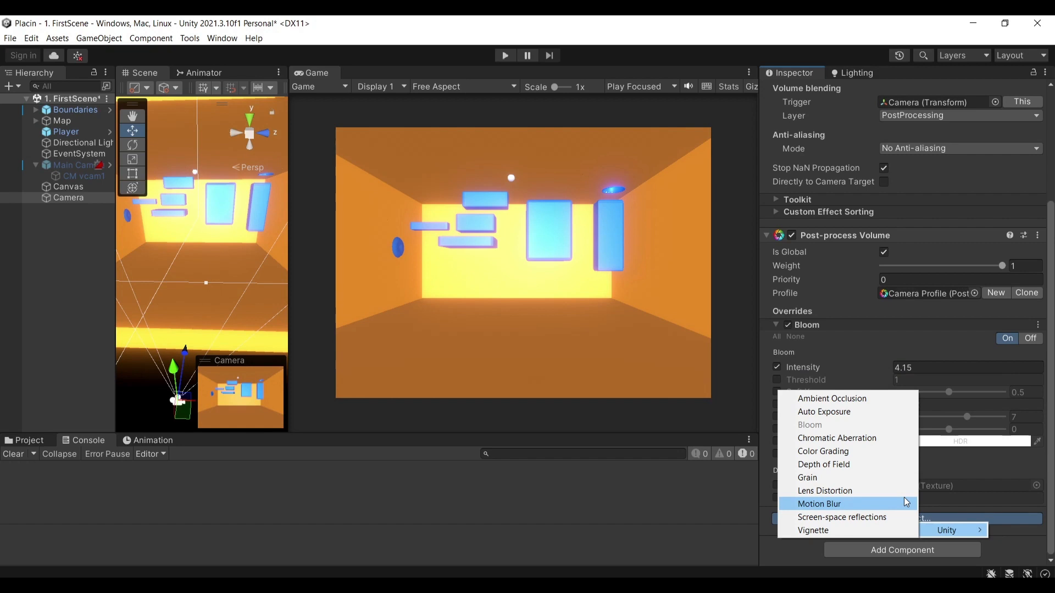
pyautogui.moveTo(831, 398)
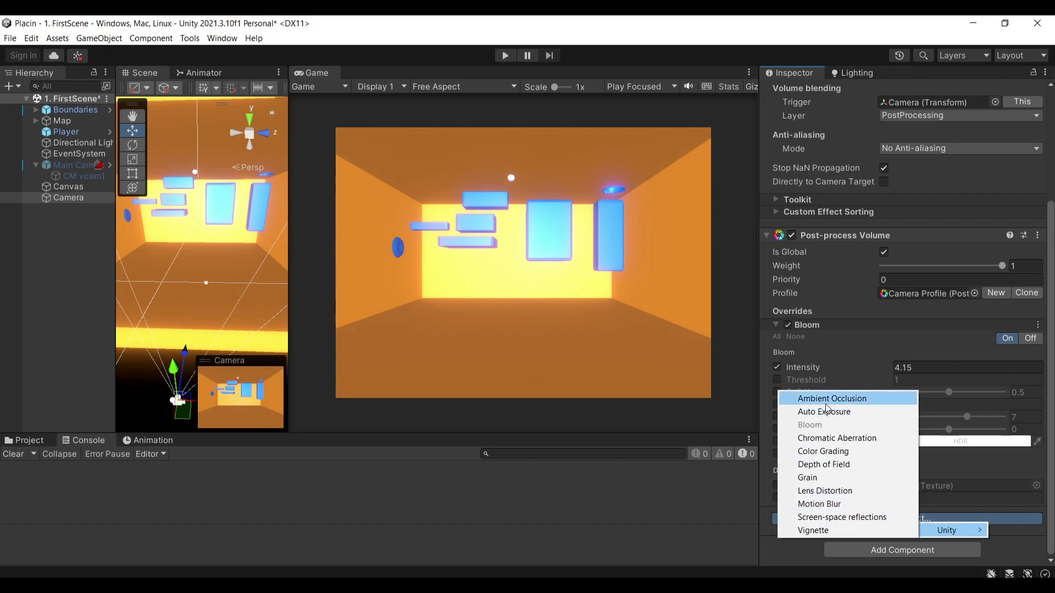
pyautogui.moveTo(849, 403)
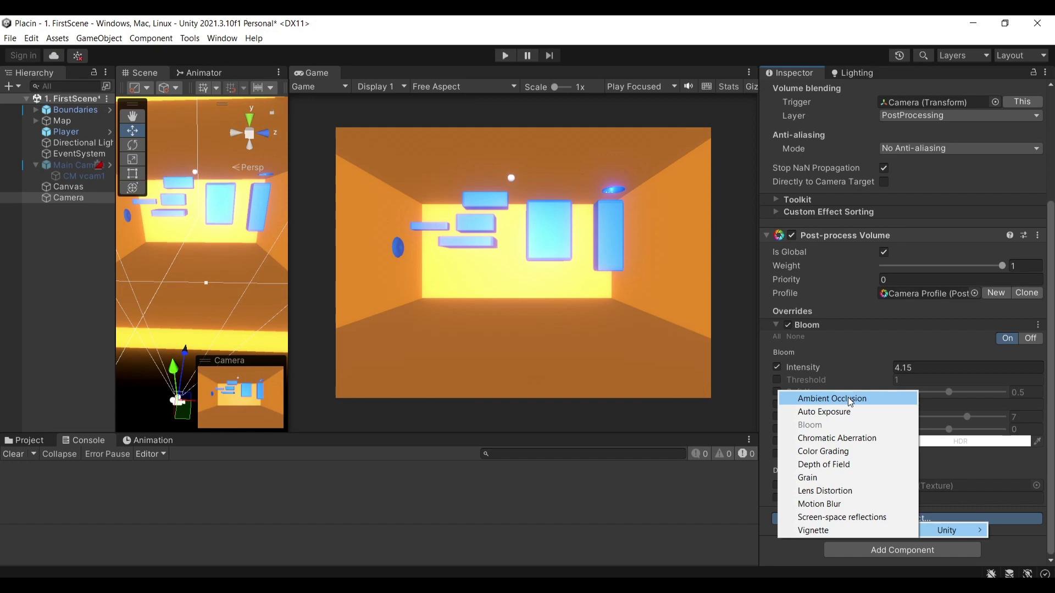
pyautogui.click(832, 398)
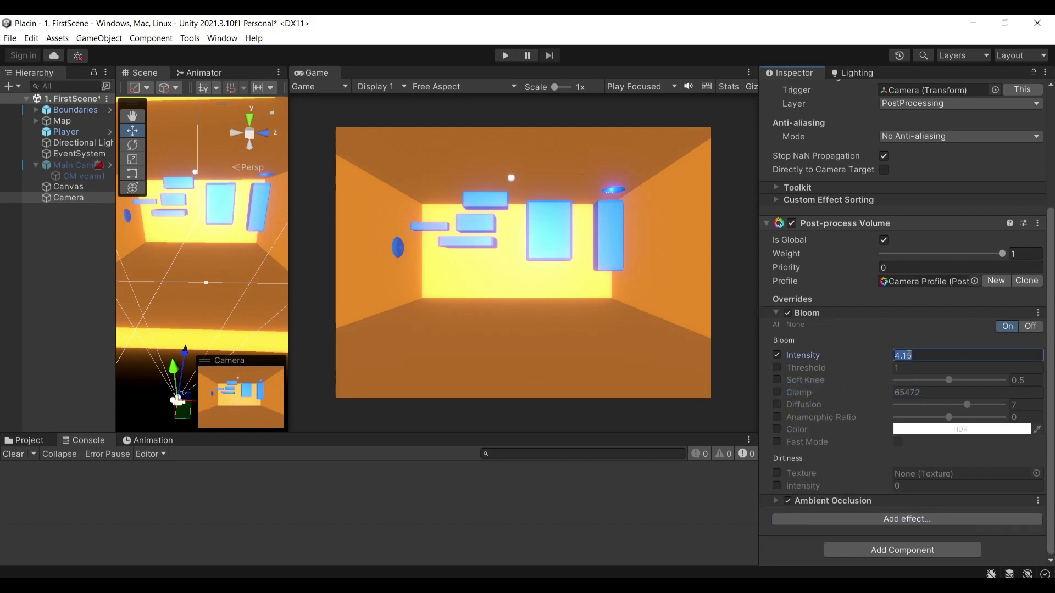
pyautogui.write('2')
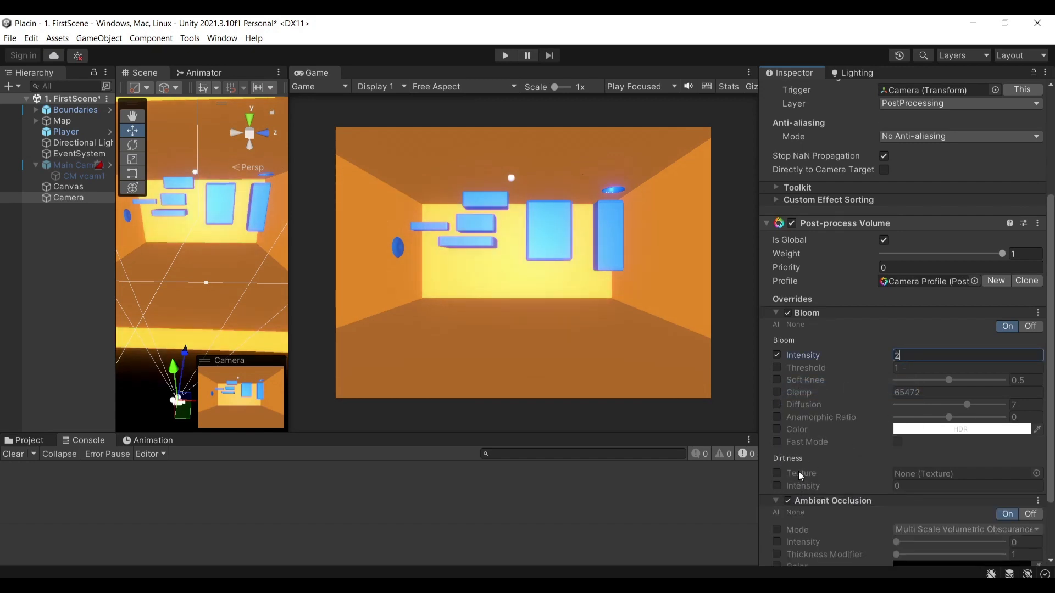
pyautogui.scroll(-3)
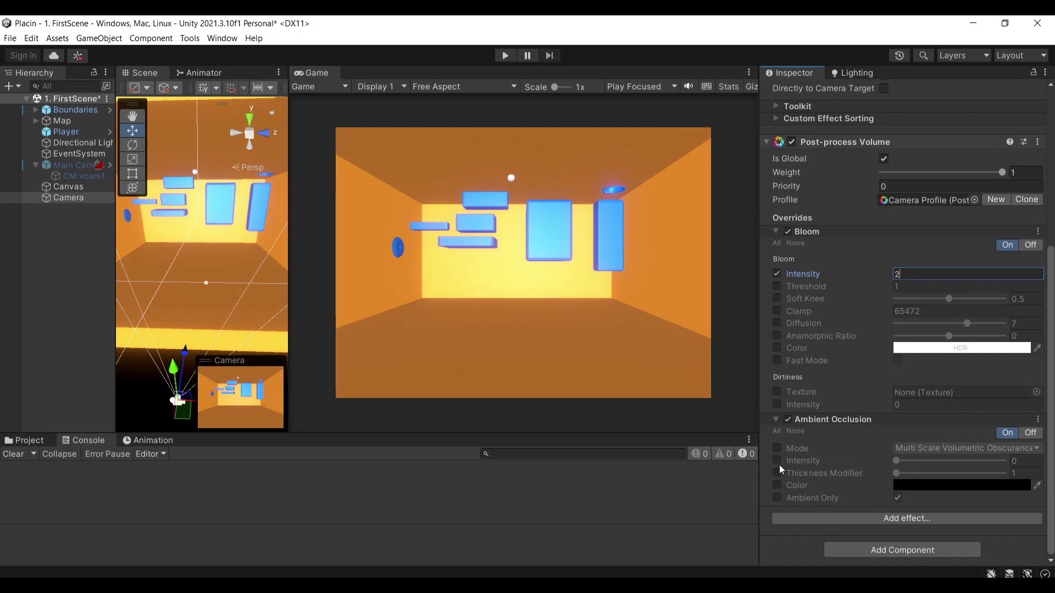
pyautogui.click(777, 460)
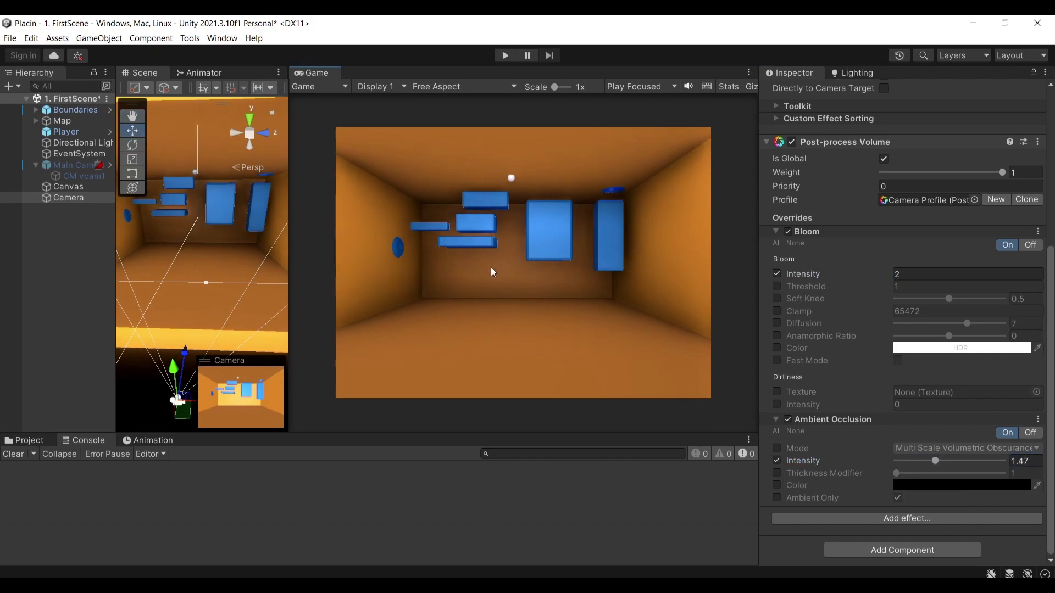
pyautogui.moveTo(634, 338)
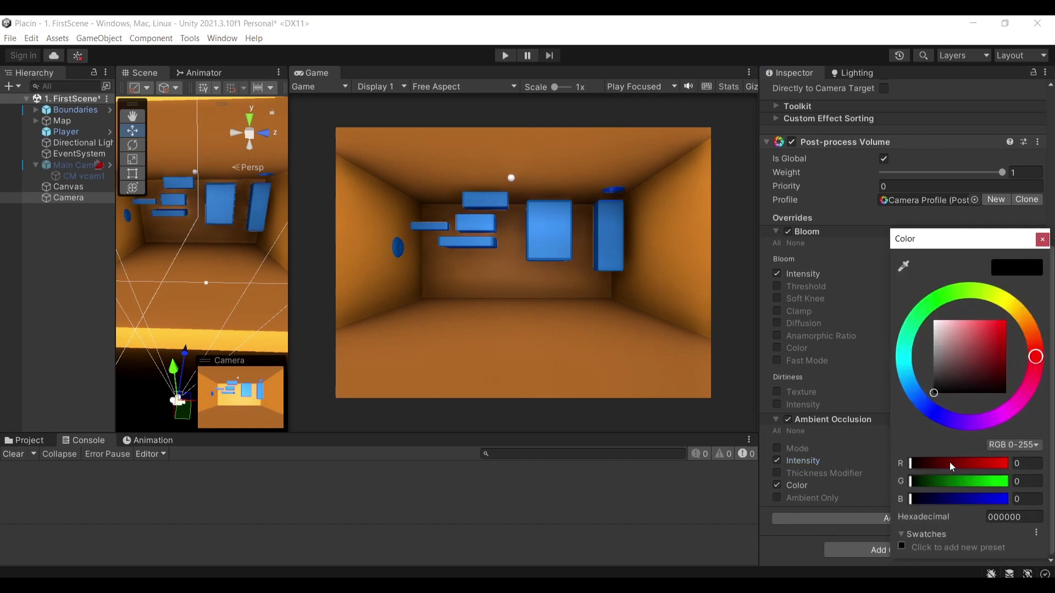
# Step: Set the Ambient Occlusion colour to bright green (32FF17)
pyautogui.click(979, 377)
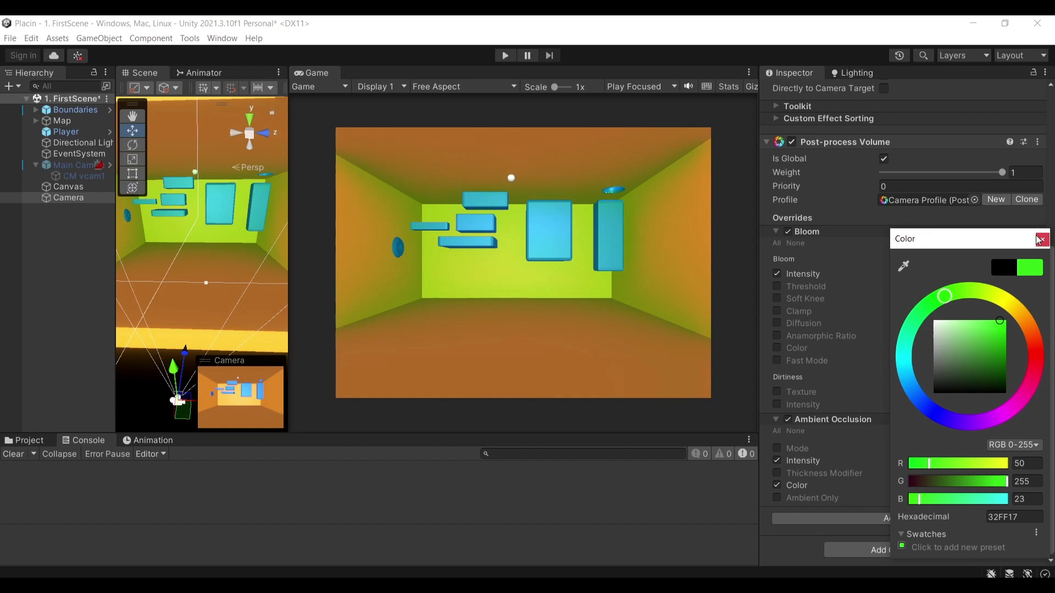
pyautogui.moveTo(1040, 240)
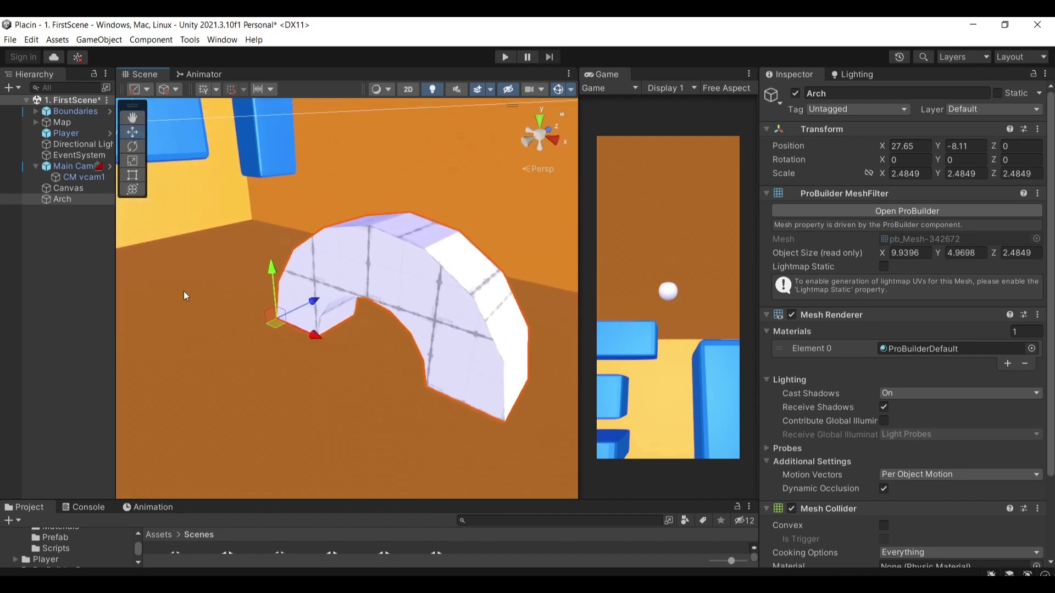
# Step: Create a ProBuilder Arch from the Hierarchy menu and select it in the Scene view
pyautogui.rightClick(62, 199)
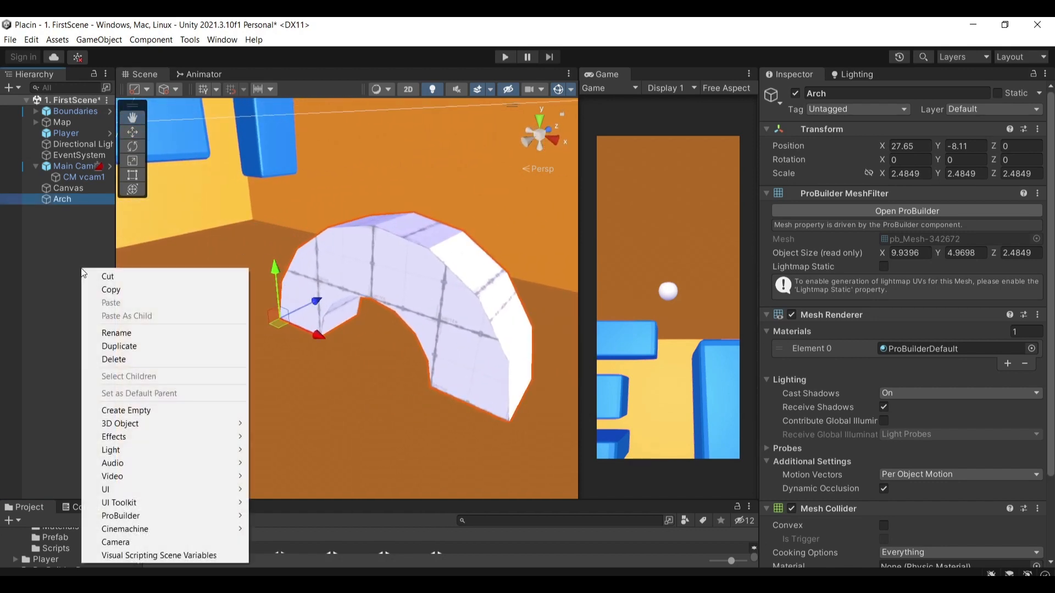
pyautogui.moveTo(121, 517)
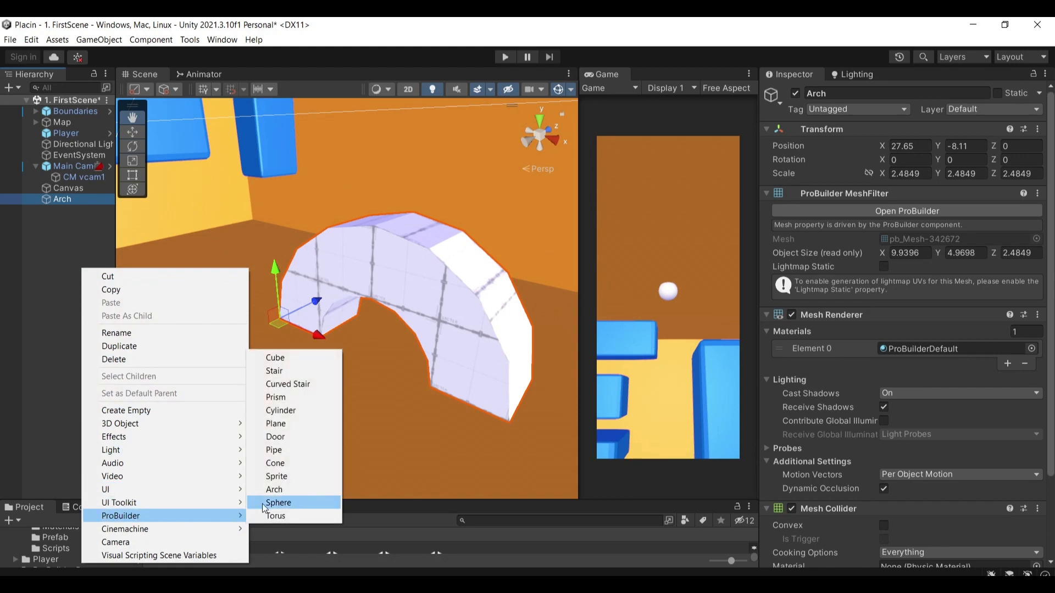
pyautogui.moveTo(289, 423)
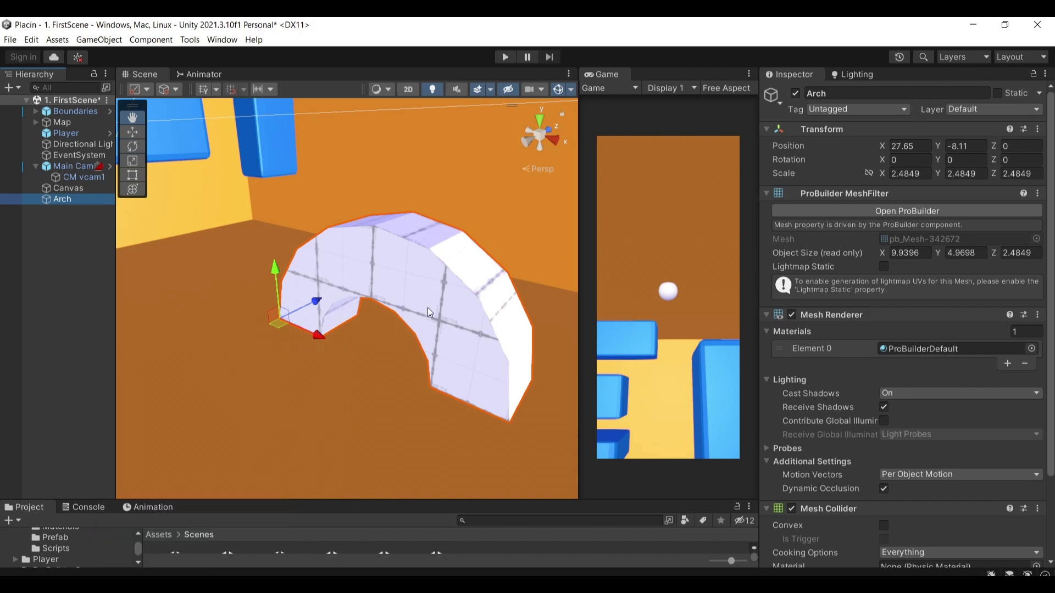
pyautogui.click(906, 211)
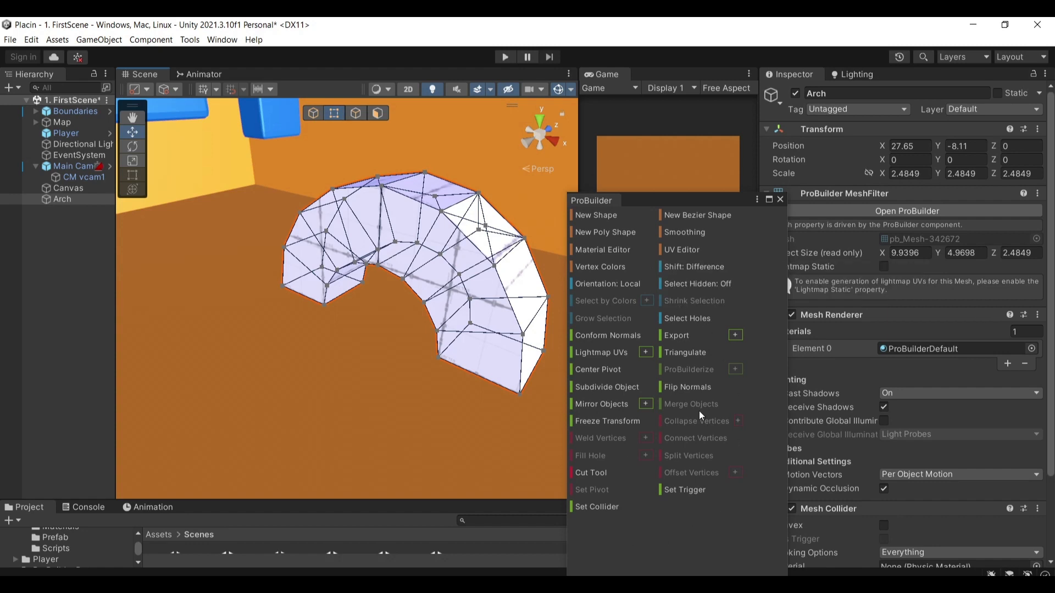
pyautogui.moveTo(690, 404)
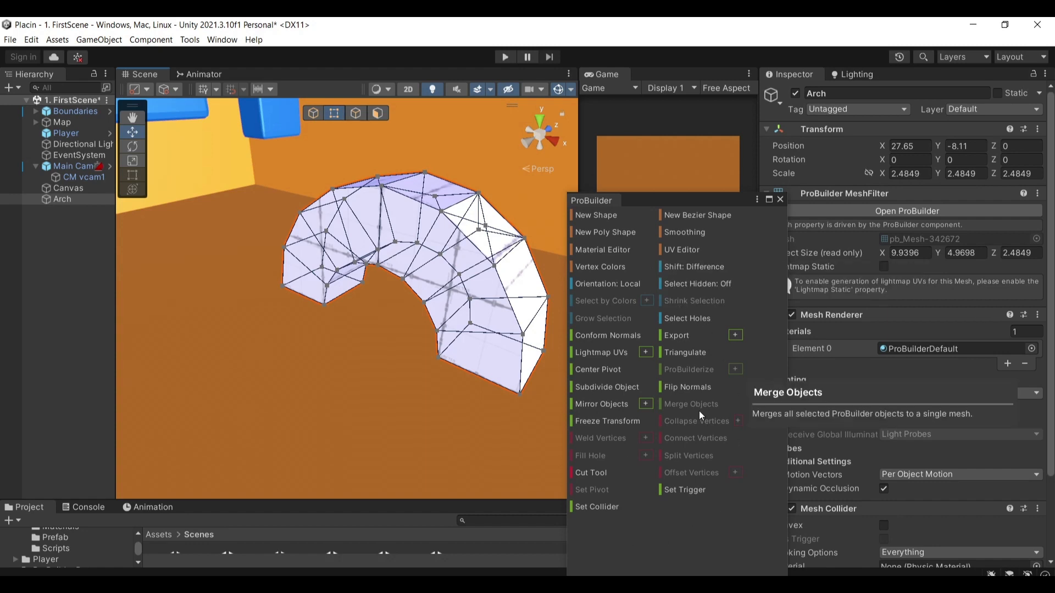